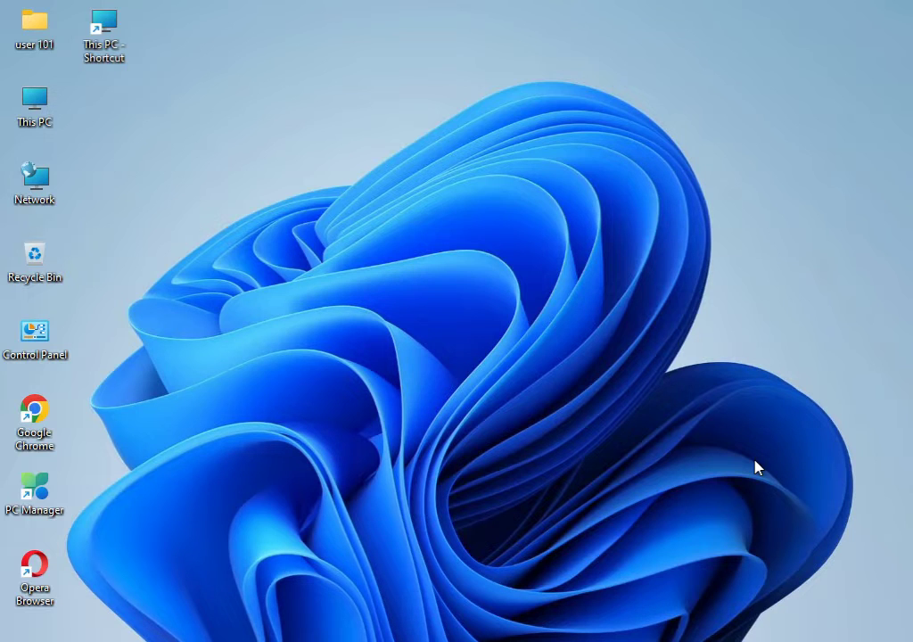
{"action": "mouse_move", "coordinate": [425, 303]}
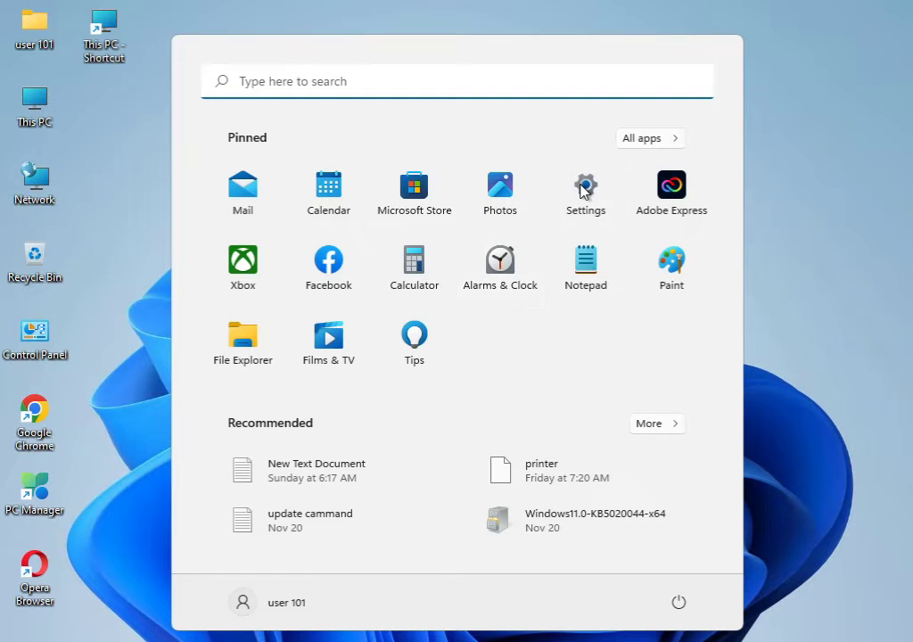
- Open Windows Settings and scroll the System page down to Troubleshoot
{"action": "left_click", "coordinate": [586, 188]}
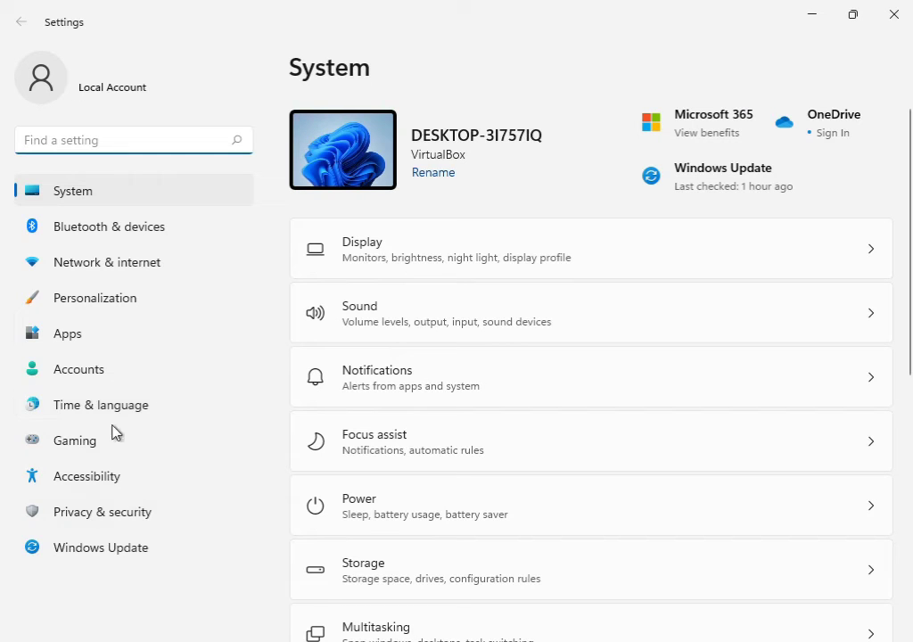
{"action": "scroll", "scroll_direction": "down", "scroll_amount": 3}
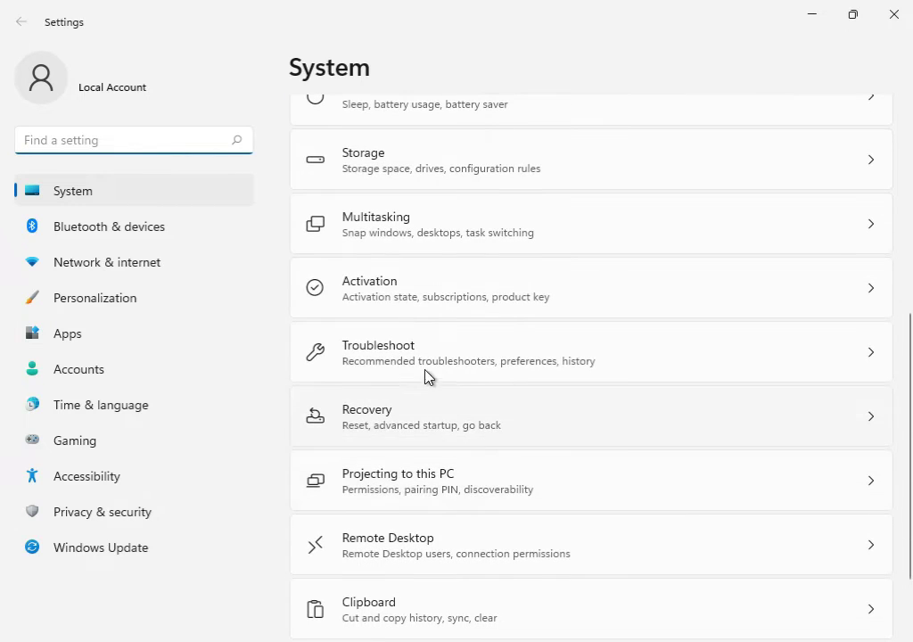
- Run the Windows Update troubleshooter from Troubleshoot's other troubleshooters list
{"action": "left_click", "coordinate": [590, 351]}
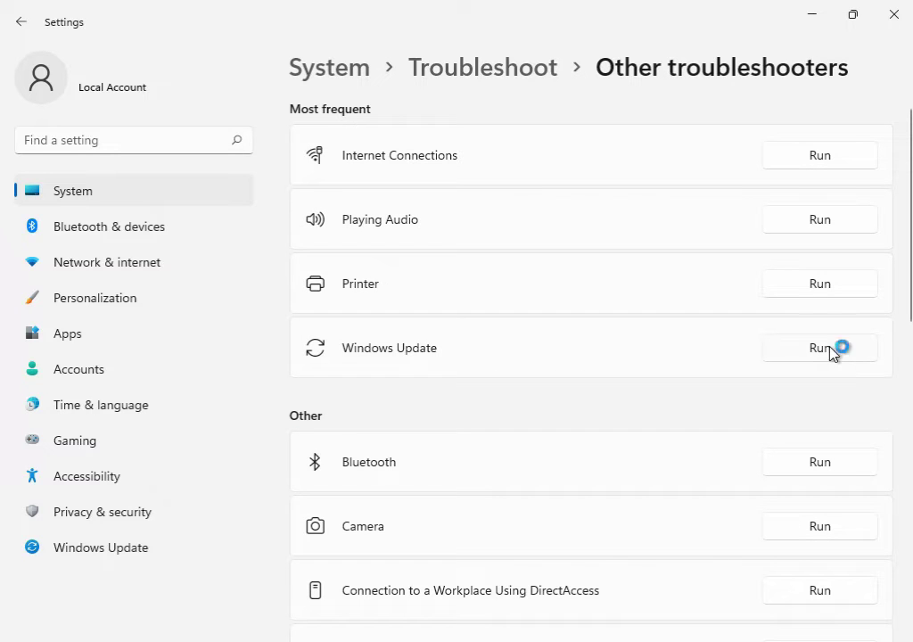
{"action": "left_click", "coordinate": [819, 348]}
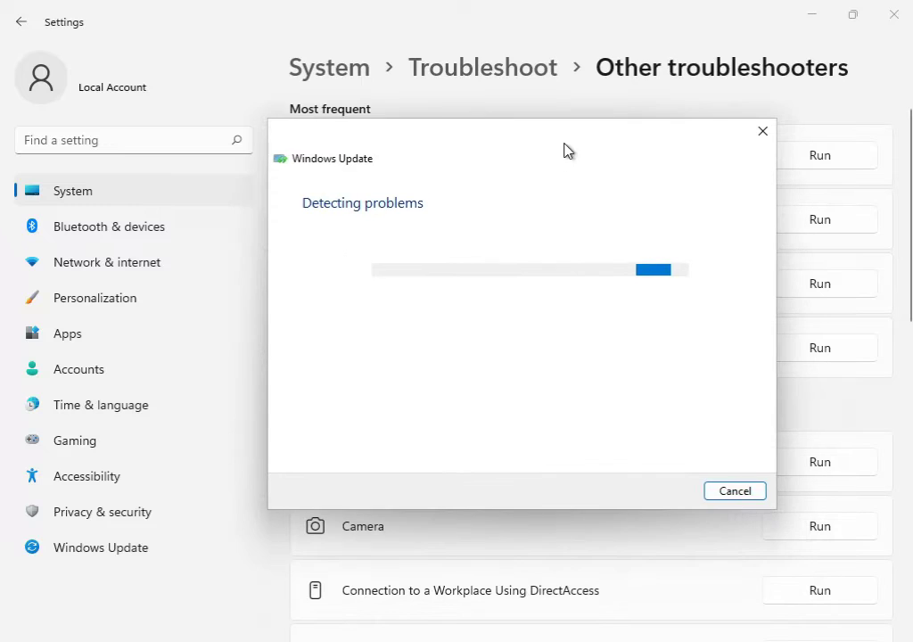
{"action": "mouse_move", "coordinate": [454, 226]}
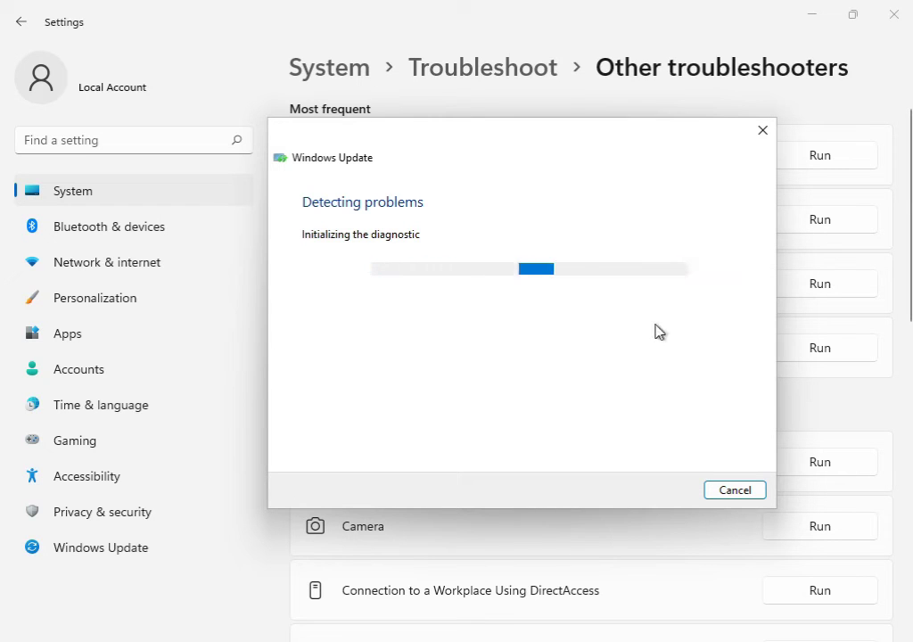
{"action": "mouse_move", "coordinate": [675, 466]}
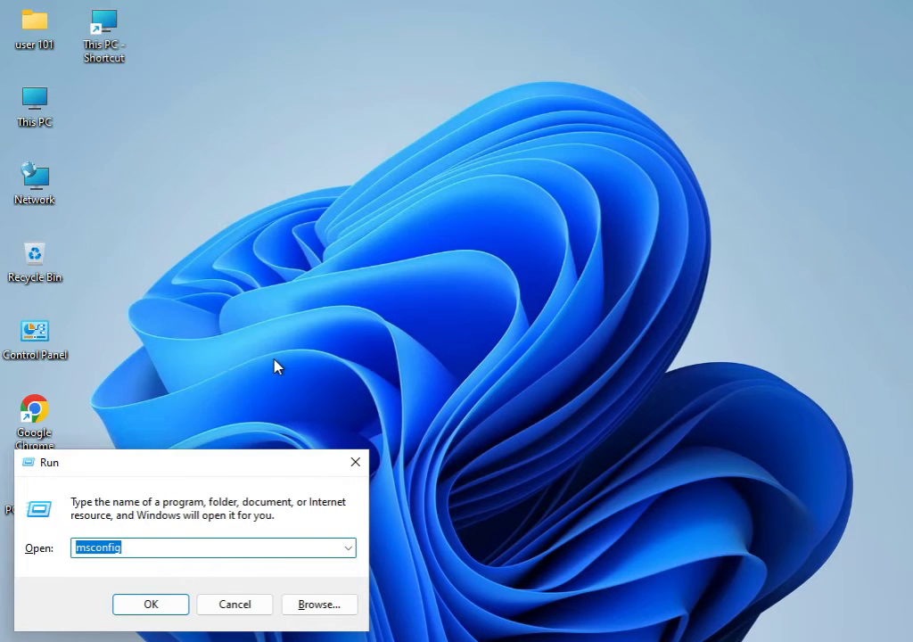
- Delete all 179 items in the %temp folder, skipping the six files still in use
{"action": "type", "text": "%temp"}
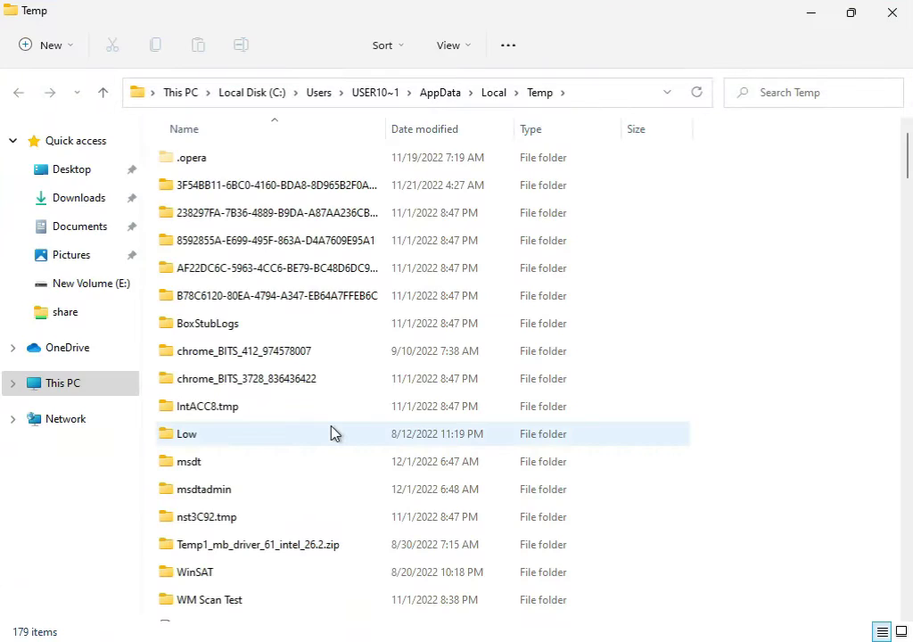
{"action": "key", "text": "ctrl+a"}
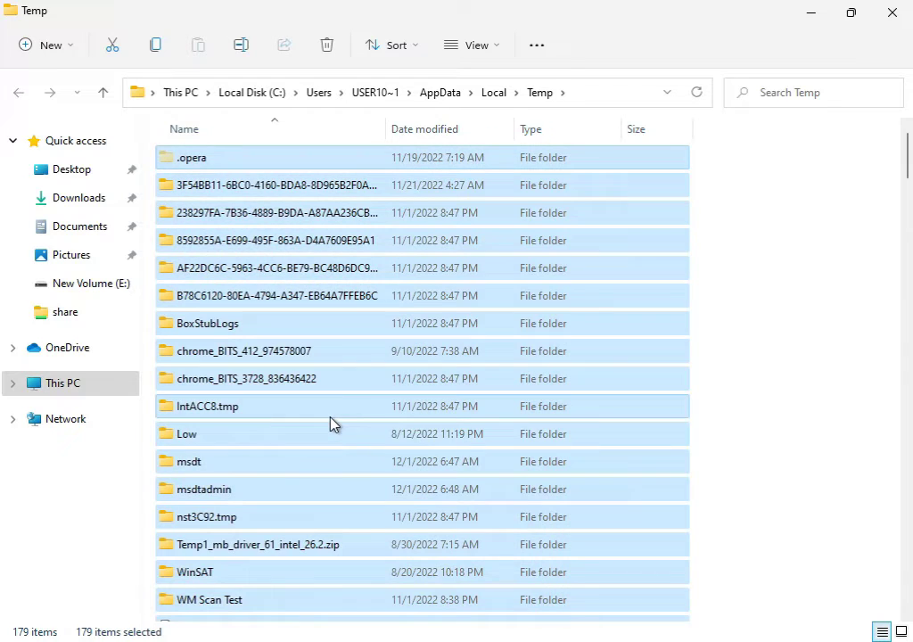
{"action": "left_click", "coordinate": [326, 45]}
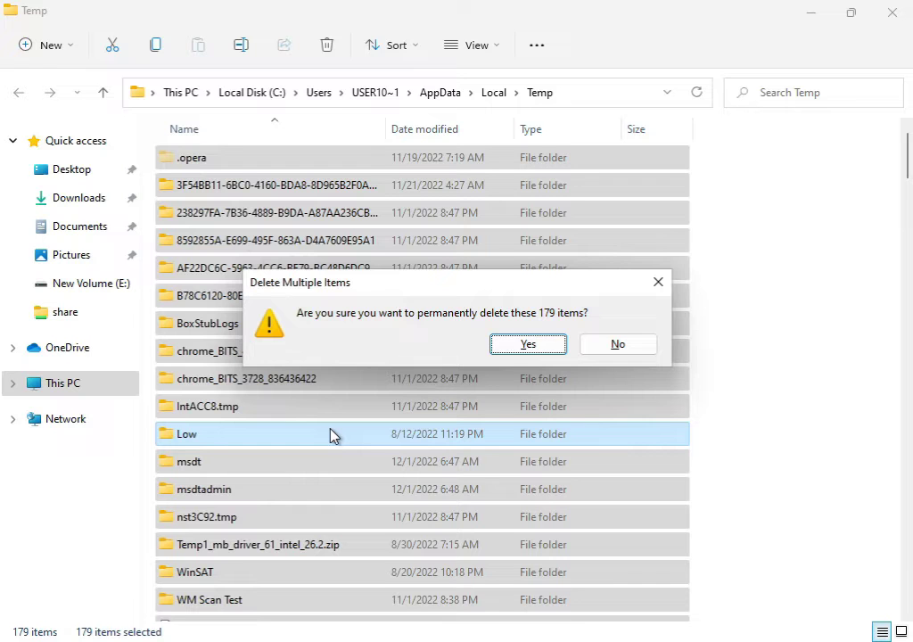
{"action": "left_click", "coordinate": [617, 343]}
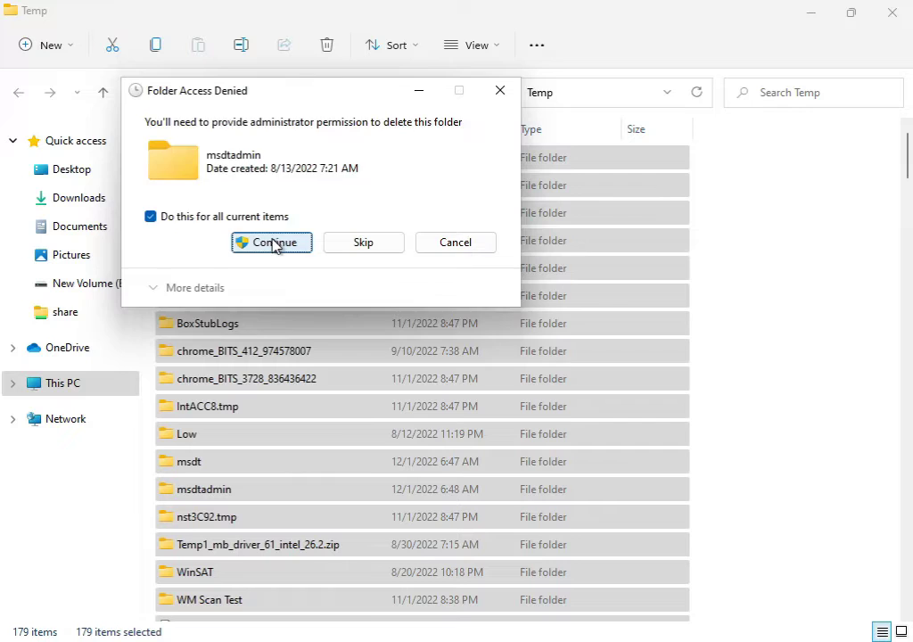
{"action": "left_click", "coordinate": [271, 241]}
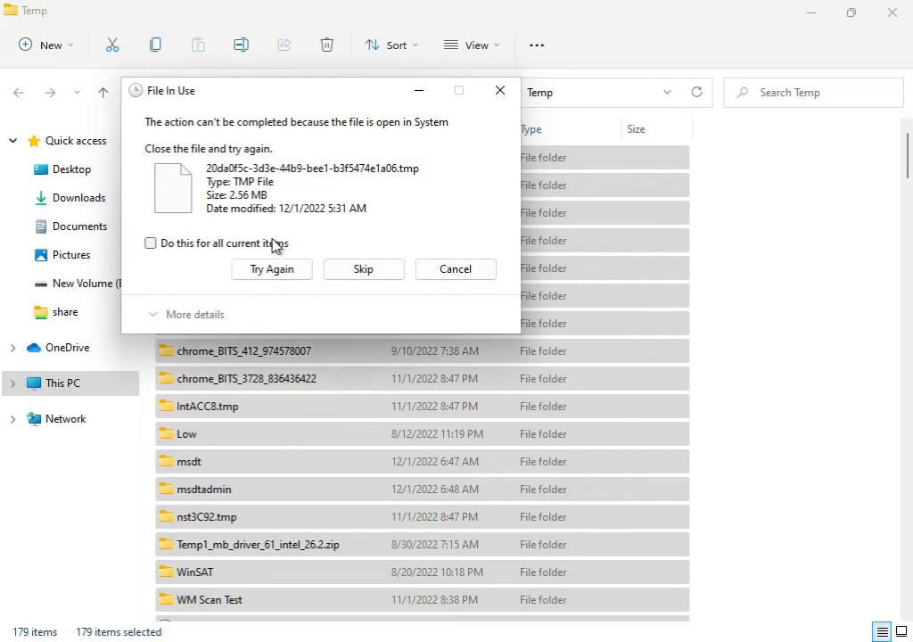
{"action": "left_click", "coordinate": [363, 268]}
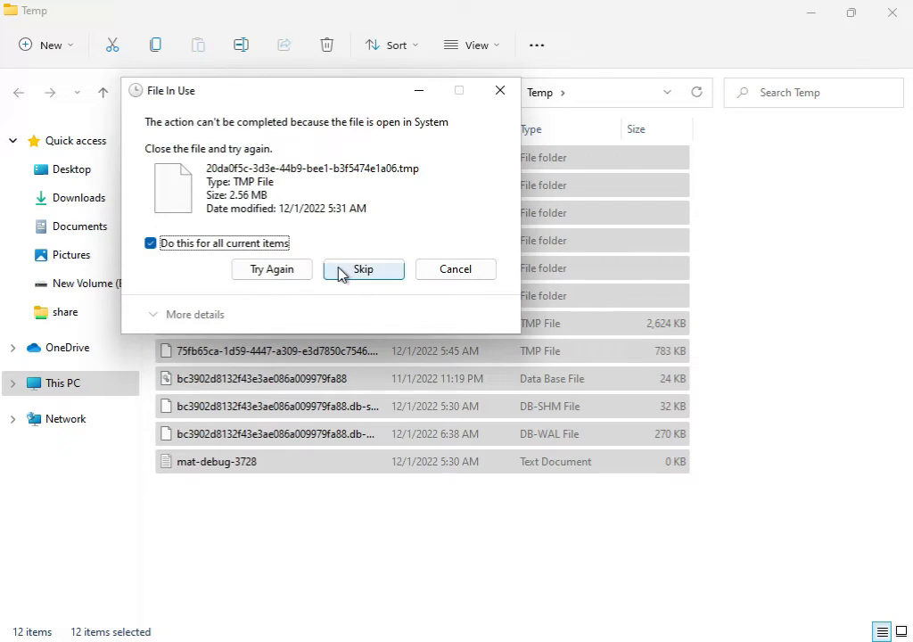
{"action": "left_click", "coordinate": [363, 268]}
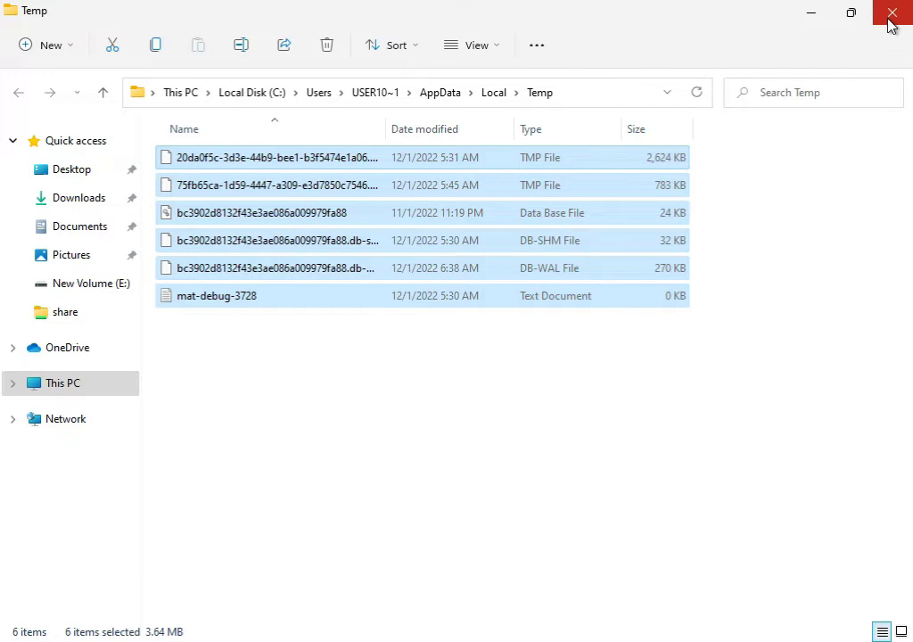
- Close Temp and open Local Disk (C:) Properties from This PC
{"action": "left_click", "coordinate": [891, 13]}
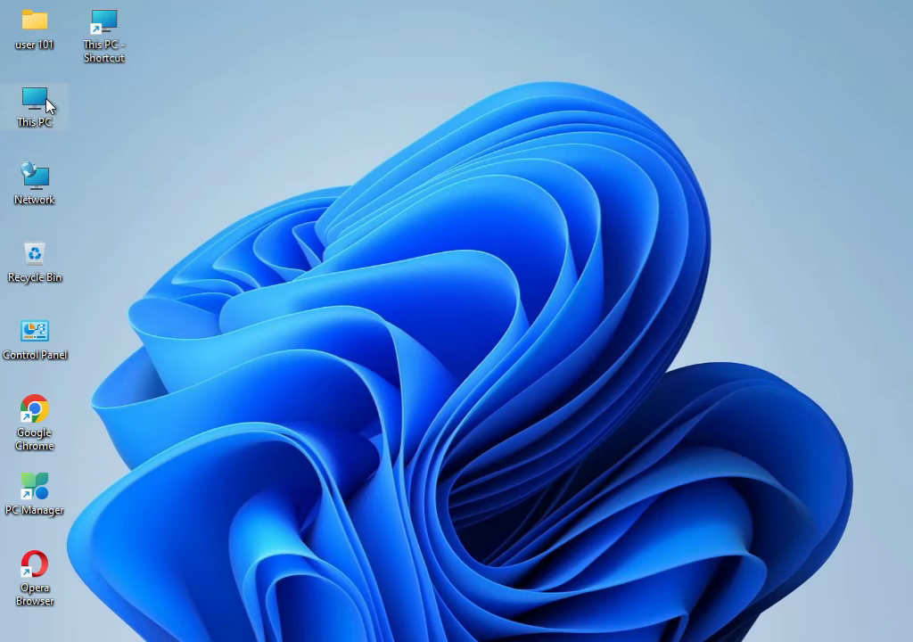
{"action": "double_click", "coordinate": [34, 101]}
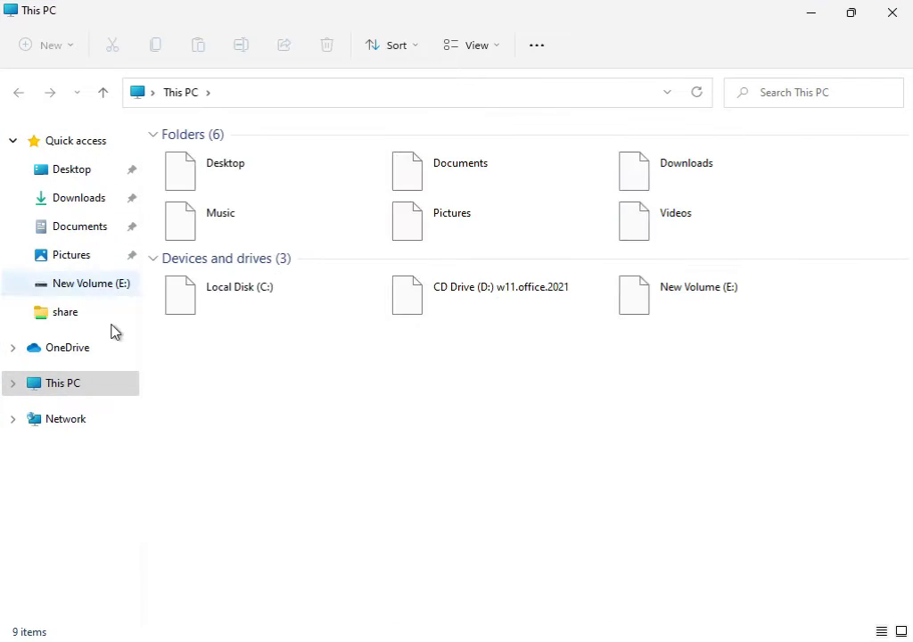
{"action": "left_click", "coordinate": [239, 294]}
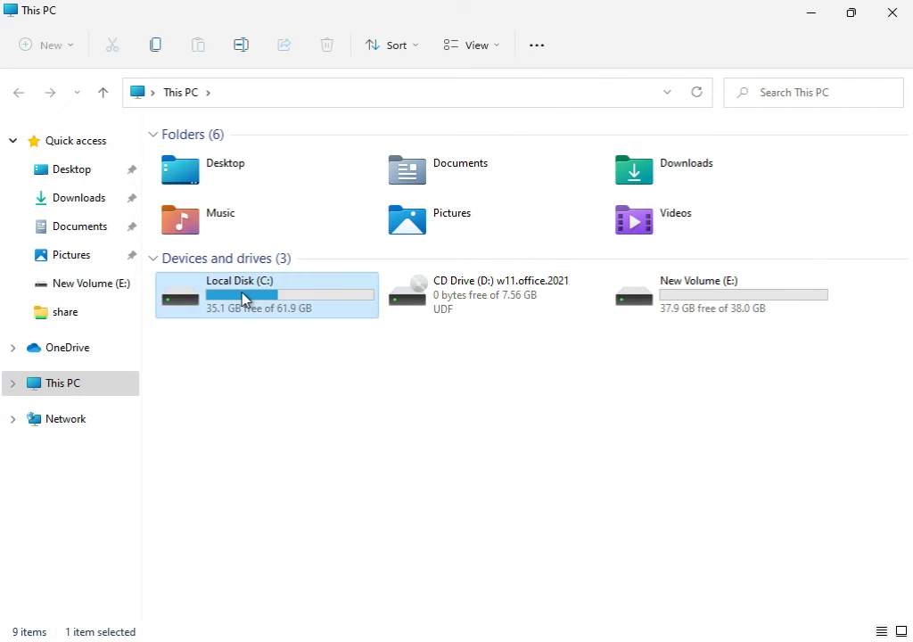
{"action": "right_click", "coordinate": [245, 299]}
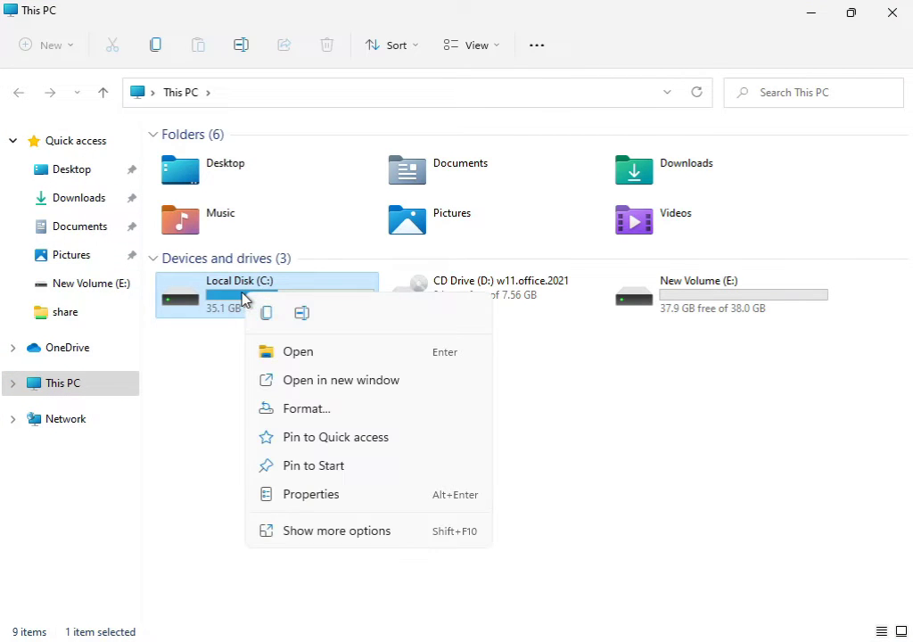
{"action": "mouse_move", "coordinate": [314, 531]}
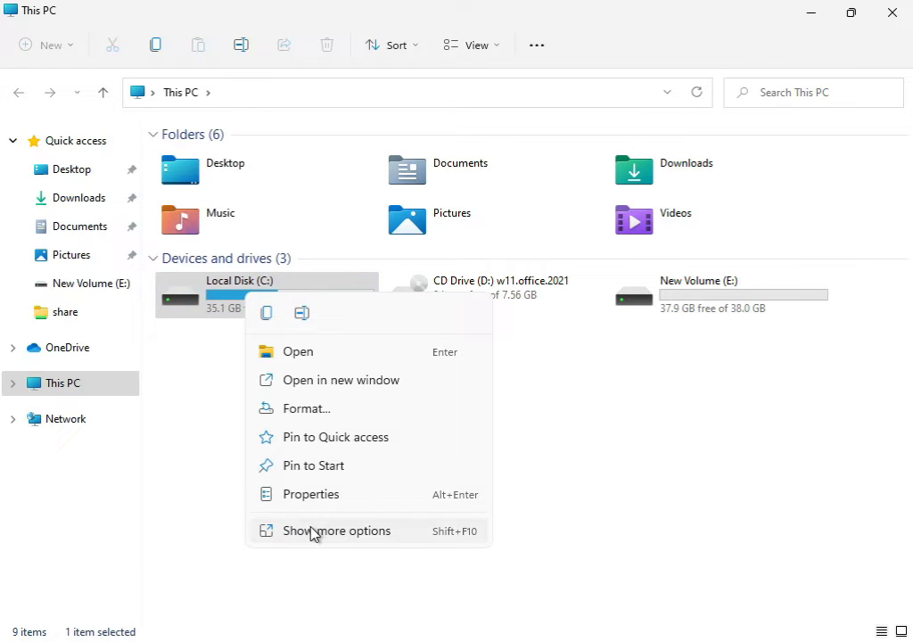
{"action": "left_click", "coordinate": [310, 494]}
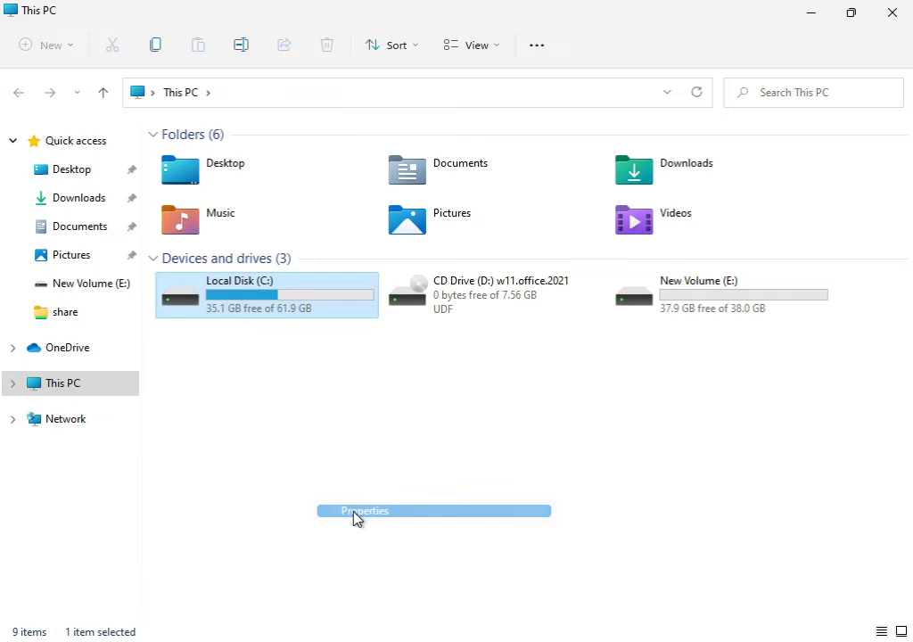
{"action": "left_click", "coordinate": [363, 511]}
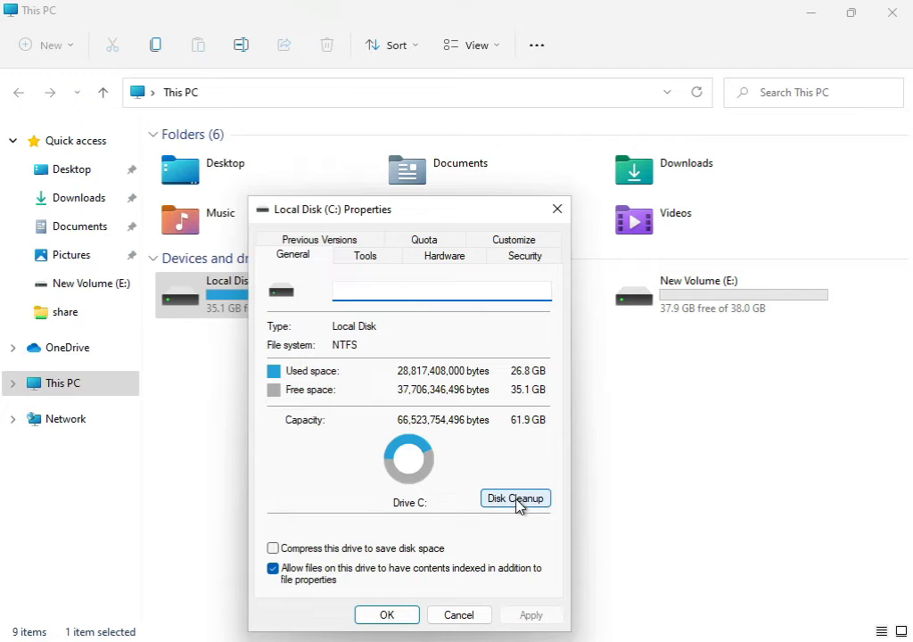
- Launch Disk Cleanup for C: and also tick Windows error reports and feedback diagnostics
{"action": "left_click", "coordinate": [516, 498]}
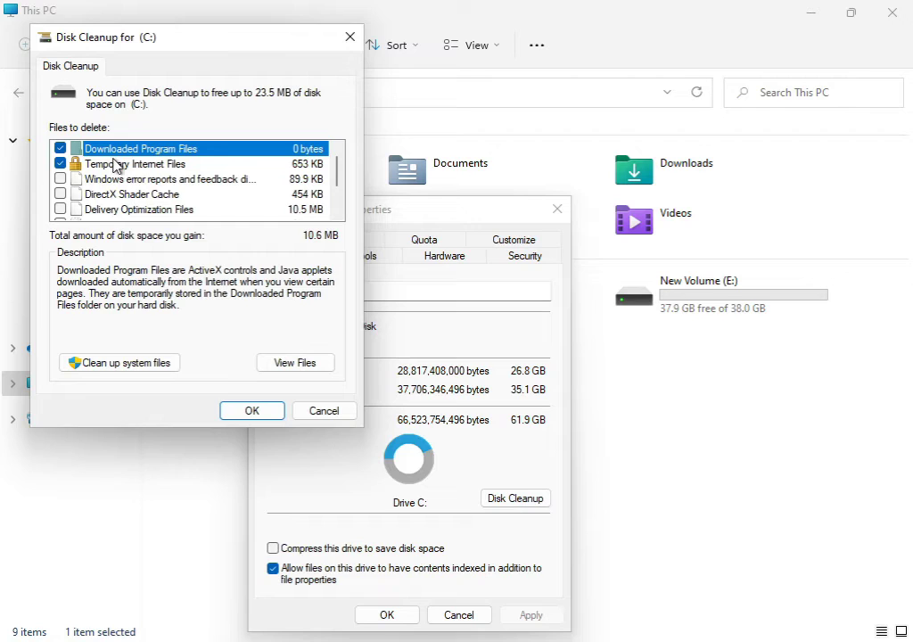
{"action": "mouse_move", "coordinate": [120, 172]}
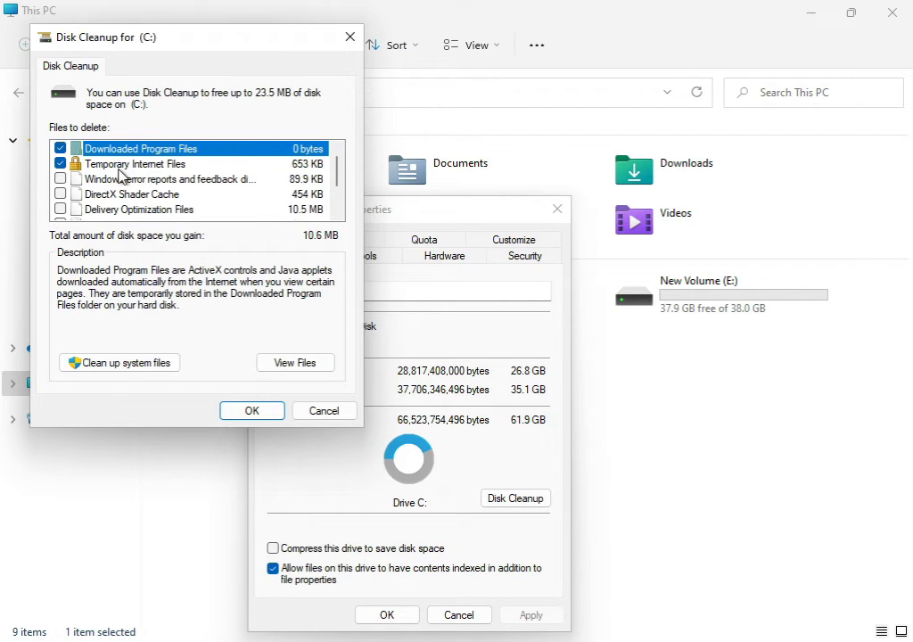
{"action": "mouse_move", "coordinate": [98, 184]}
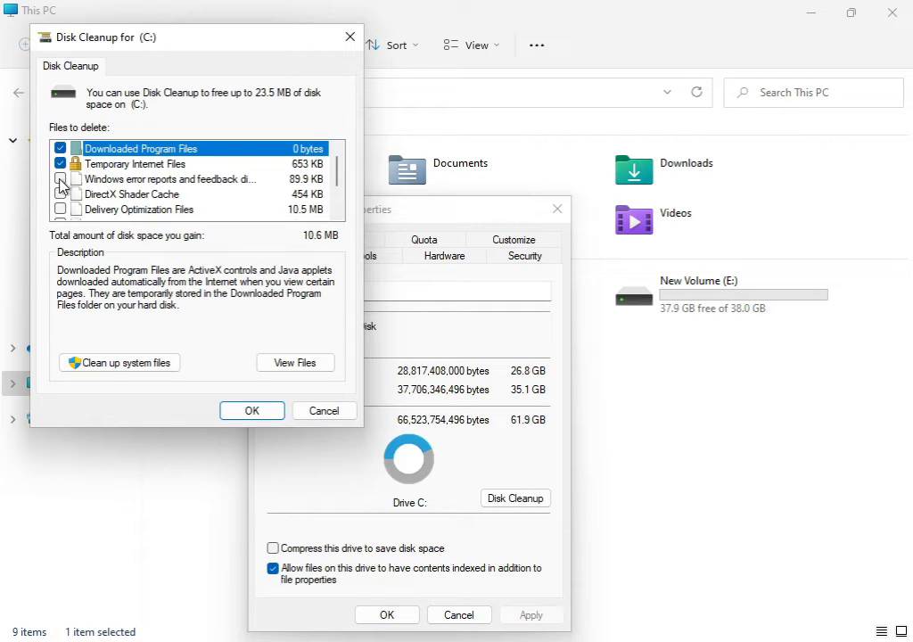
{"action": "left_click", "coordinate": [60, 179]}
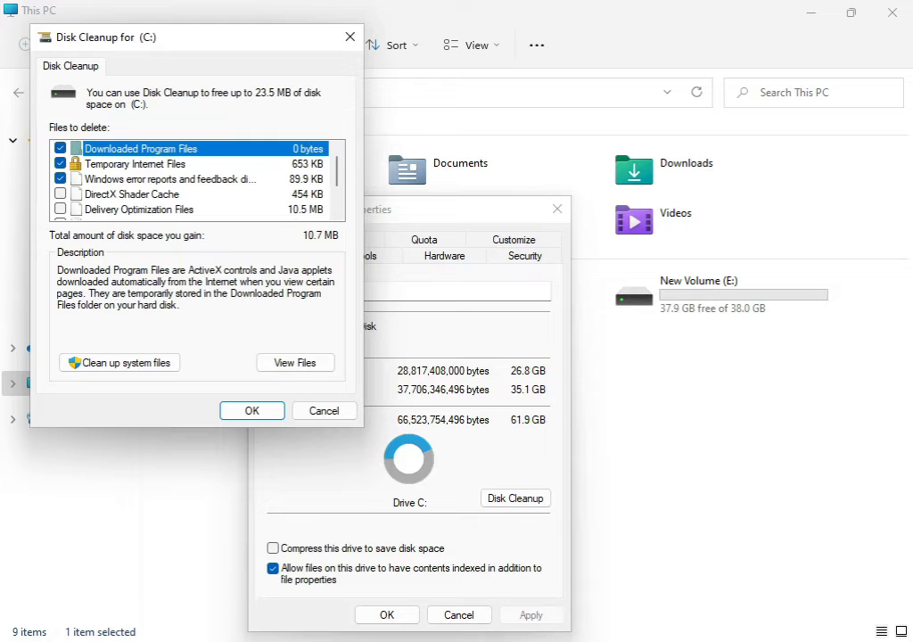
{"action": "mouse_move", "coordinate": [138, 422]}
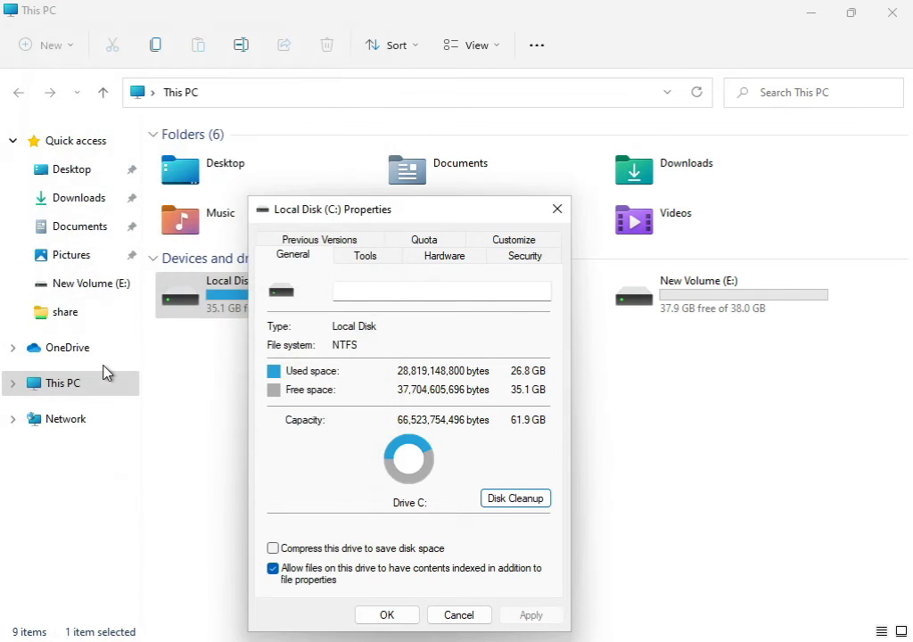
{"action": "mouse_move", "coordinate": [409, 553]}
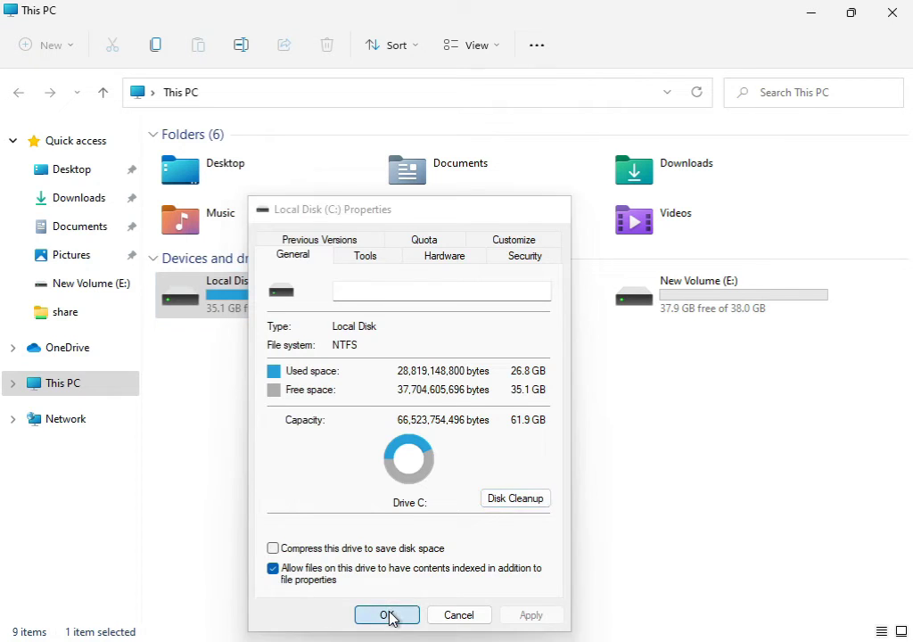
- Close the drive properties and confirm Disk Cleanup deleting the checked files
{"action": "left_click", "coordinate": [387, 615]}
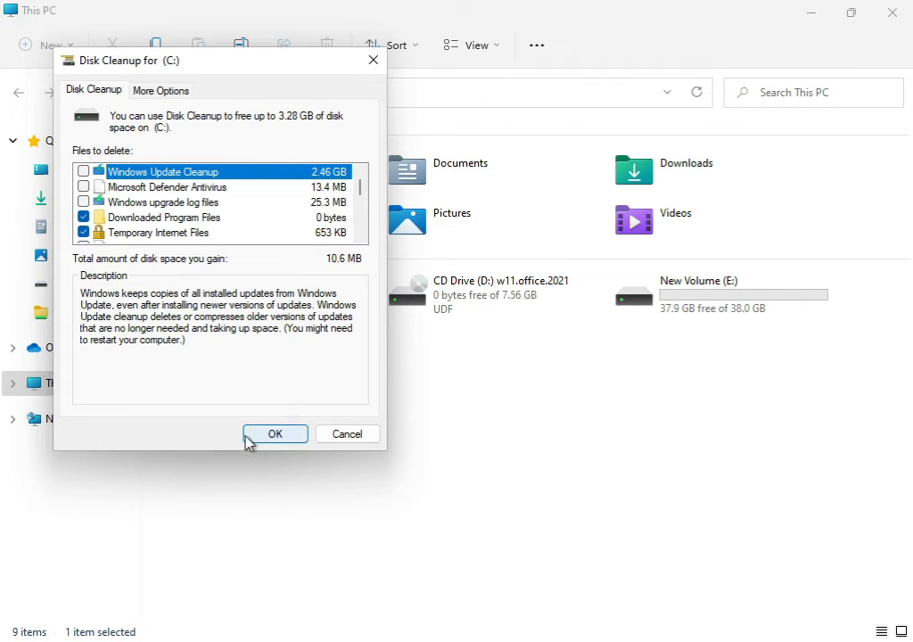
{"action": "left_click", "coordinate": [274, 433]}
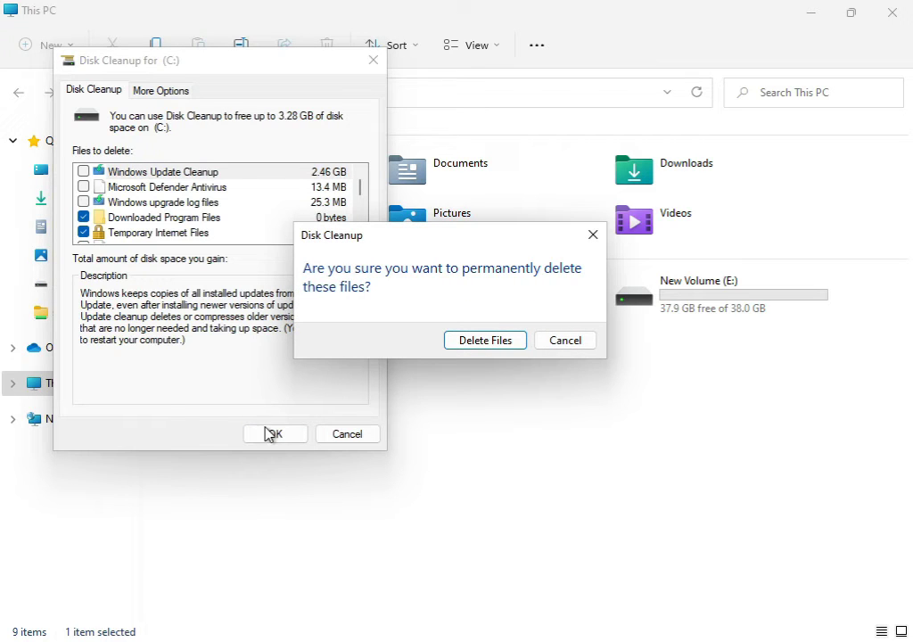
{"action": "left_click", "coordinate": [485, 340]}
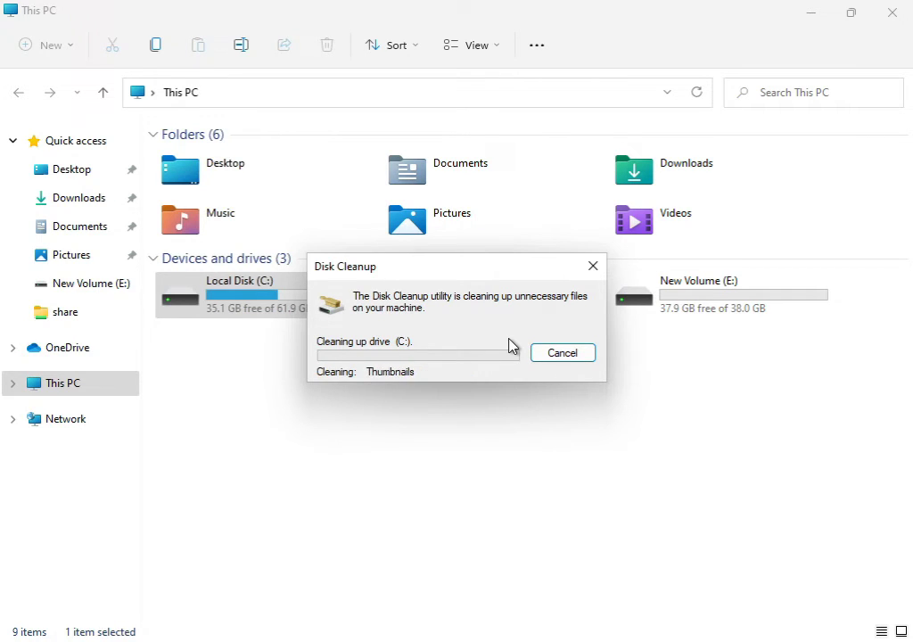
{"action": "left_click", "coordinate": [563, 352]}
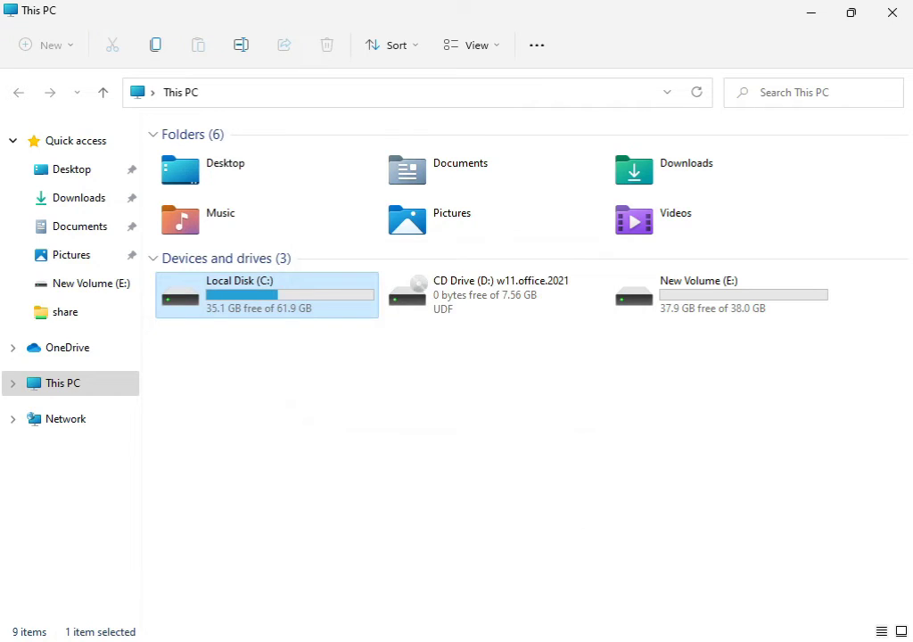
{"action": "mouse_move", "coordinate": [872, 63]}
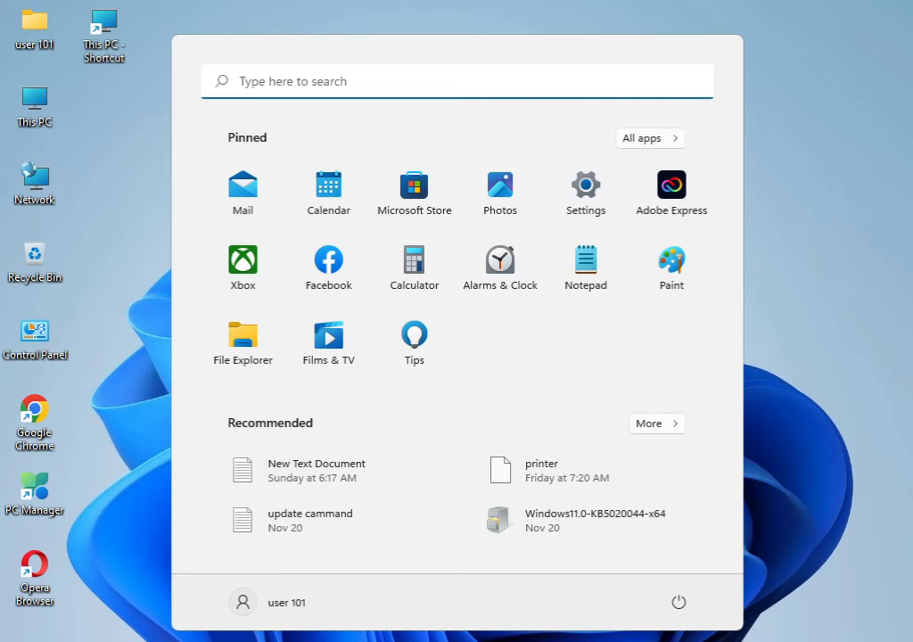
- Search the Start menu for 'cmd' to find Command Prompt
{"action": "type", "text": "cmd"}
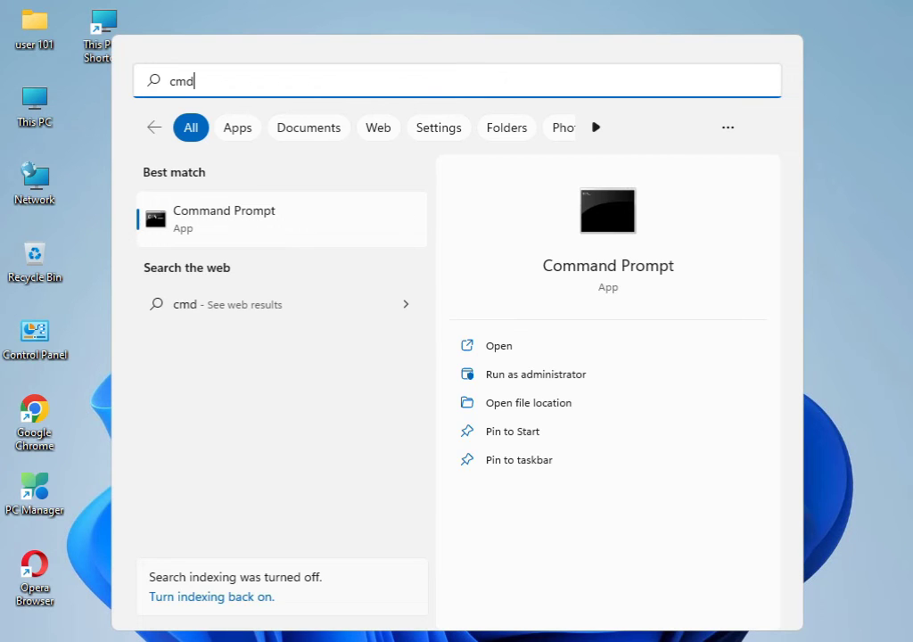
{"action": "mouse_move", "coordinate": [269, 229]}
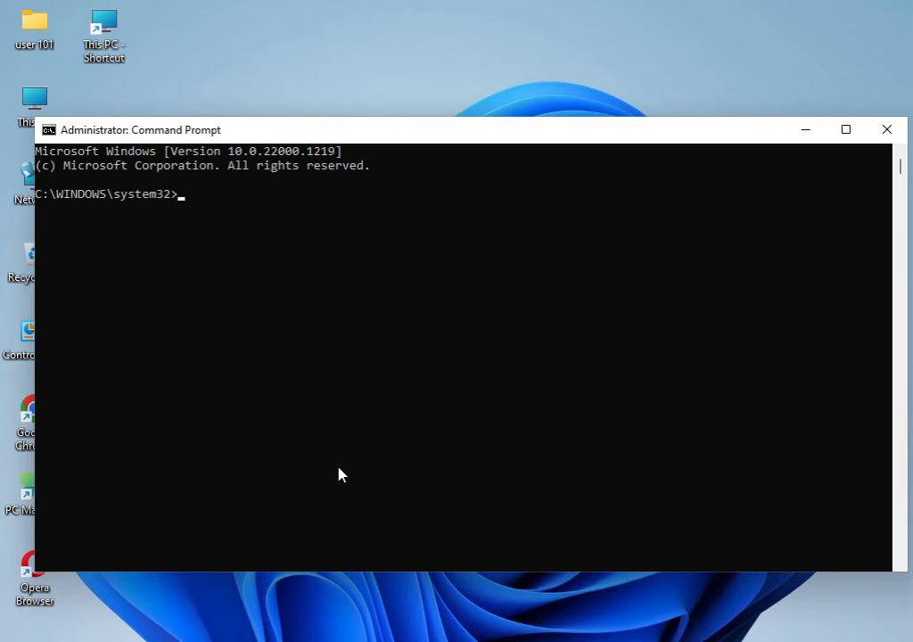
- Enter 'sfc /scannow' in the admin prompt, correcting the typo, to begin the scan
{"action": "type", "text": "sfc"}
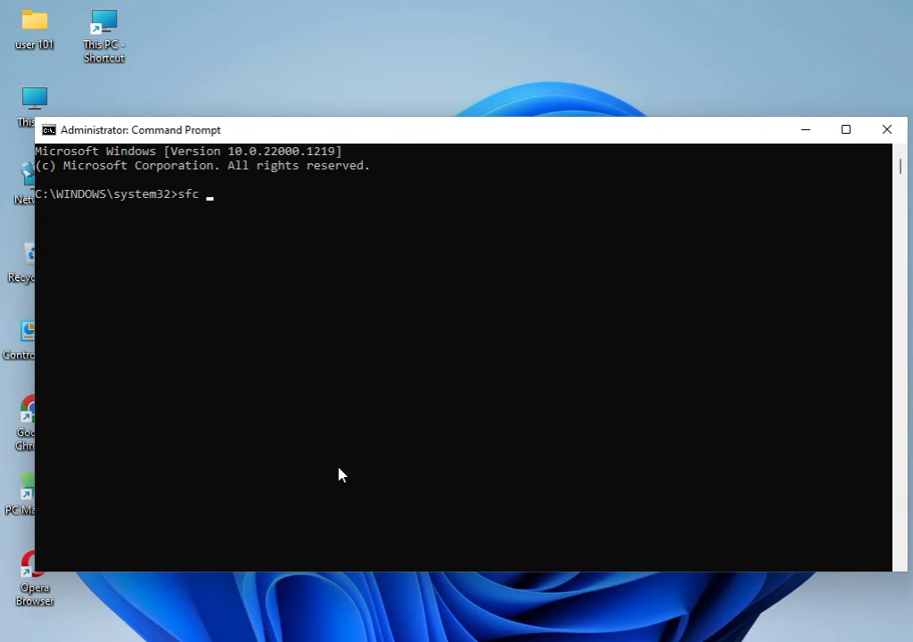
{"action": "type", "text": "/c"}
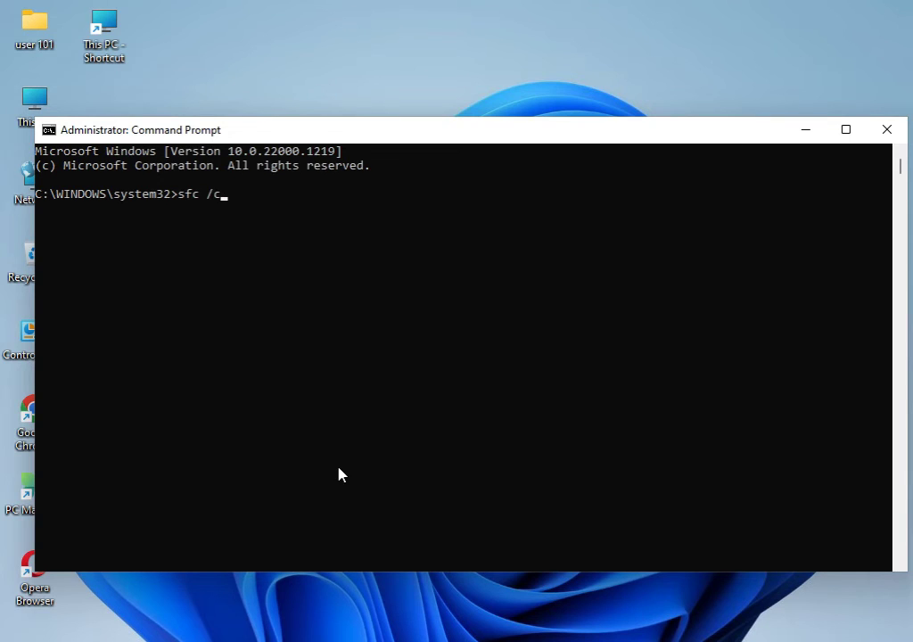
{"action": "type", "text": "annow"}
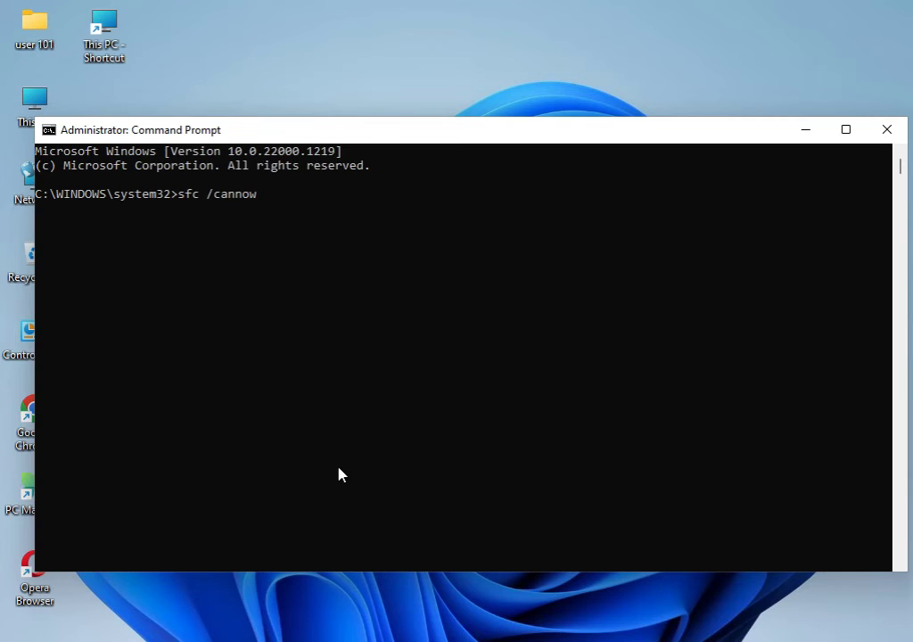
{"action": "key", "text": "Backspace"}
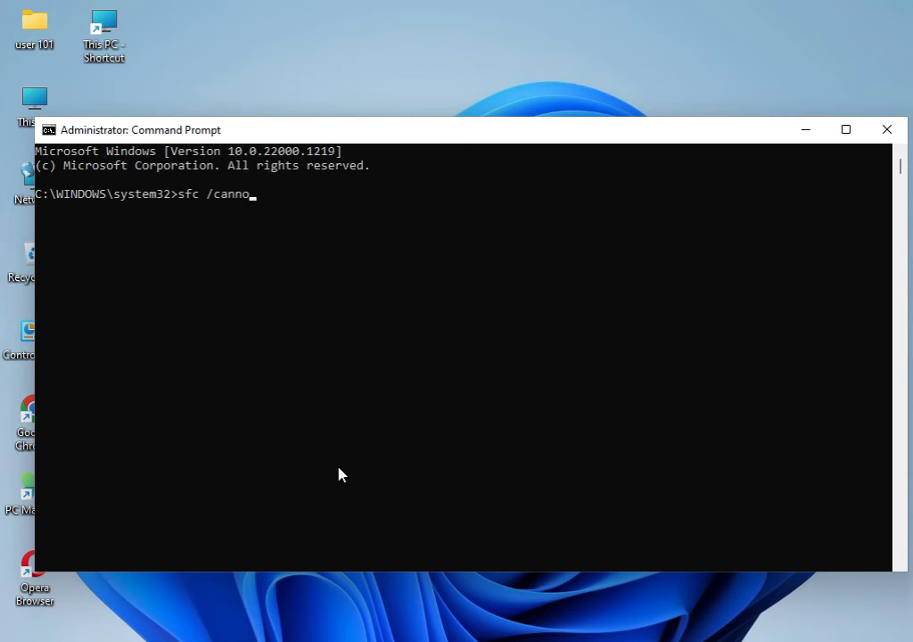
{"action": "key", "text": "backspace"}
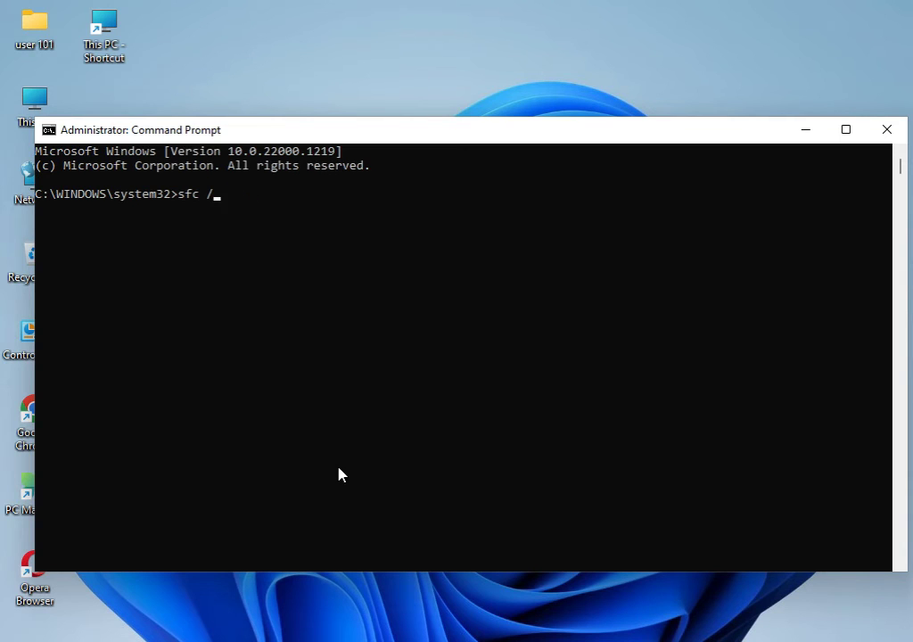
{"action": "type", "text": "scanno"}
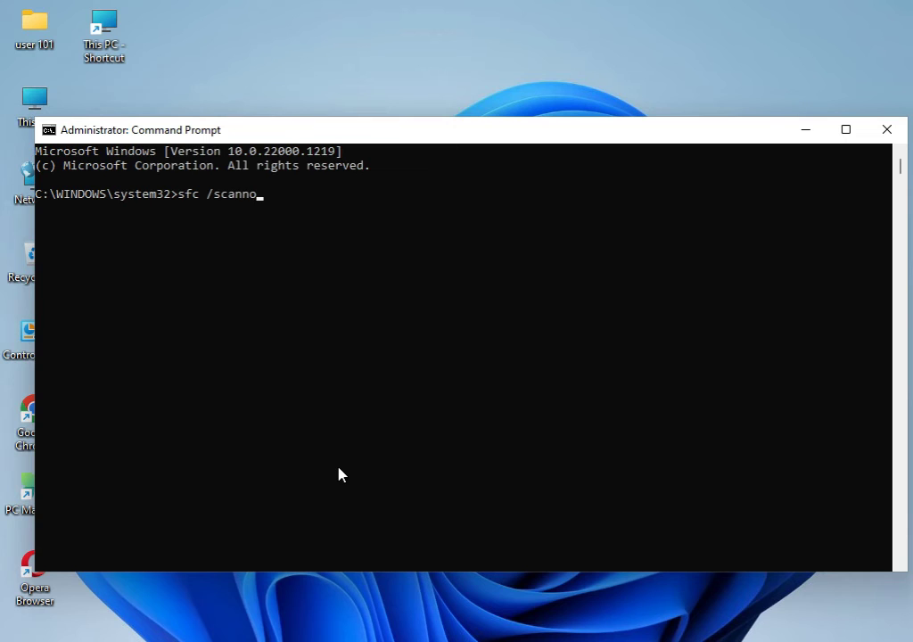
{"action": "type", "text": "w"}
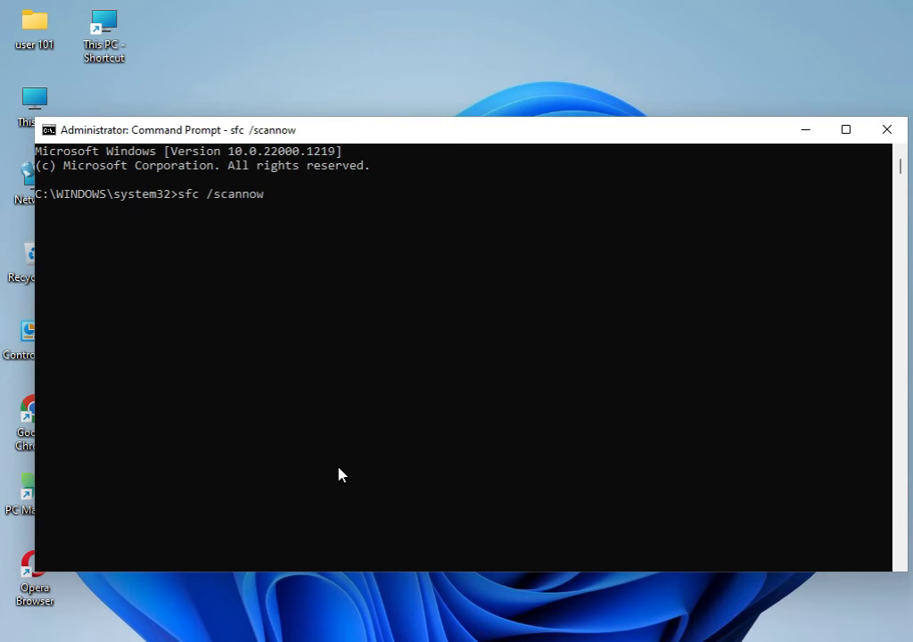
{"action": "key", "text": "Return"}
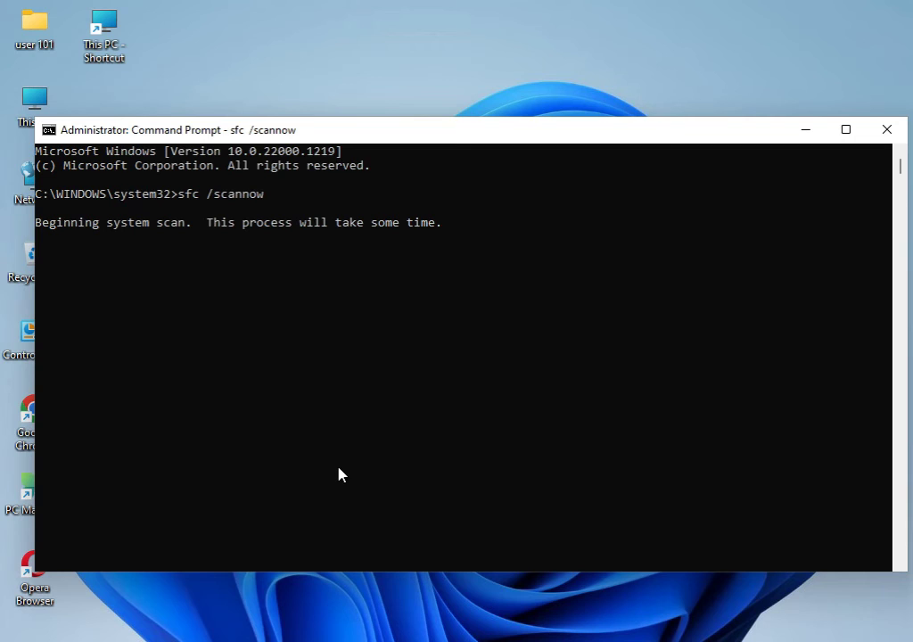
{"action": "mouse_move", "coordinate": [205, 205]}
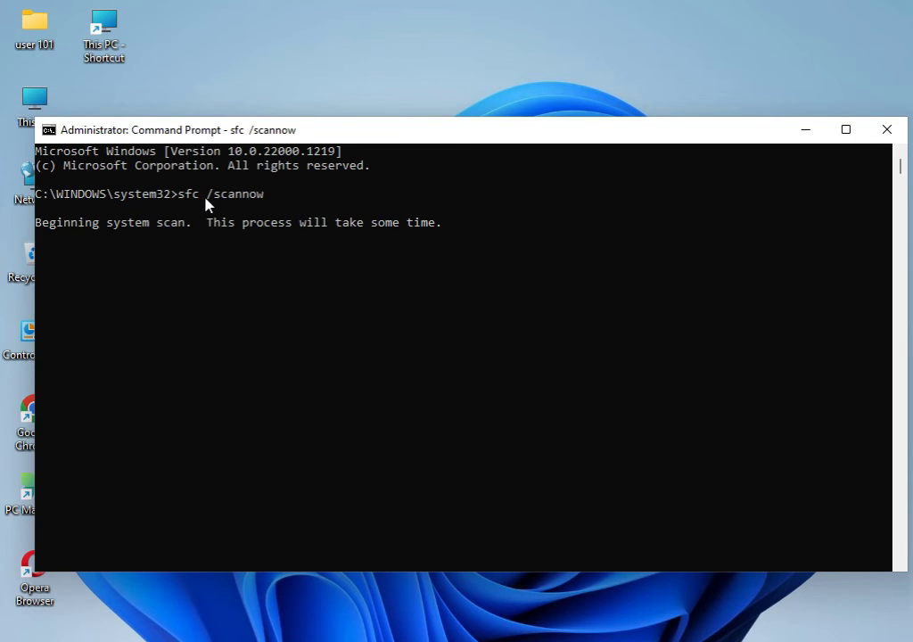
{"action": "mouse_move", "coordinate": [214, 258]}
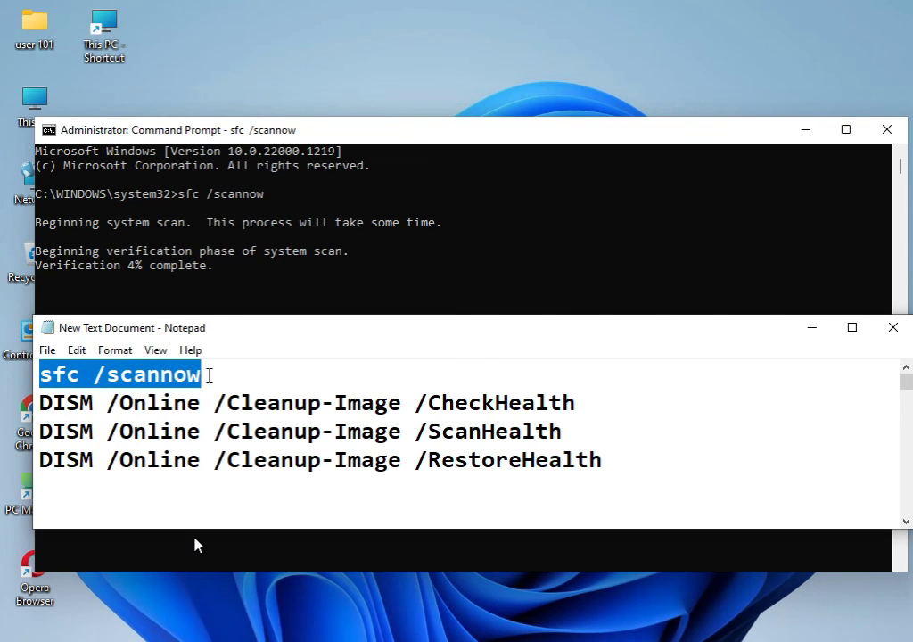
{"action": "mouse_move", "coordinate": [114, 284]}
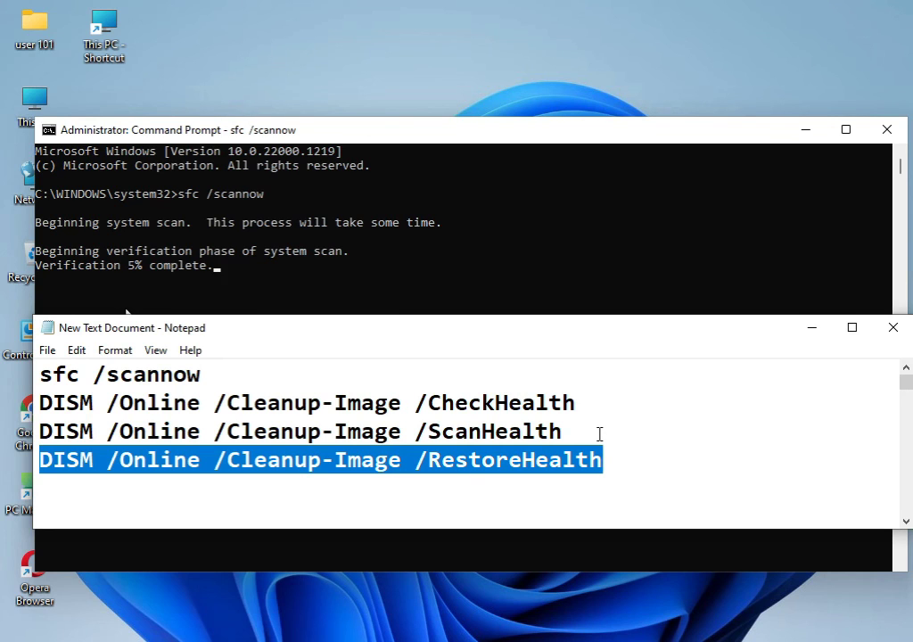
{"action": "mouse_move", "coordinate": [570, 387]}
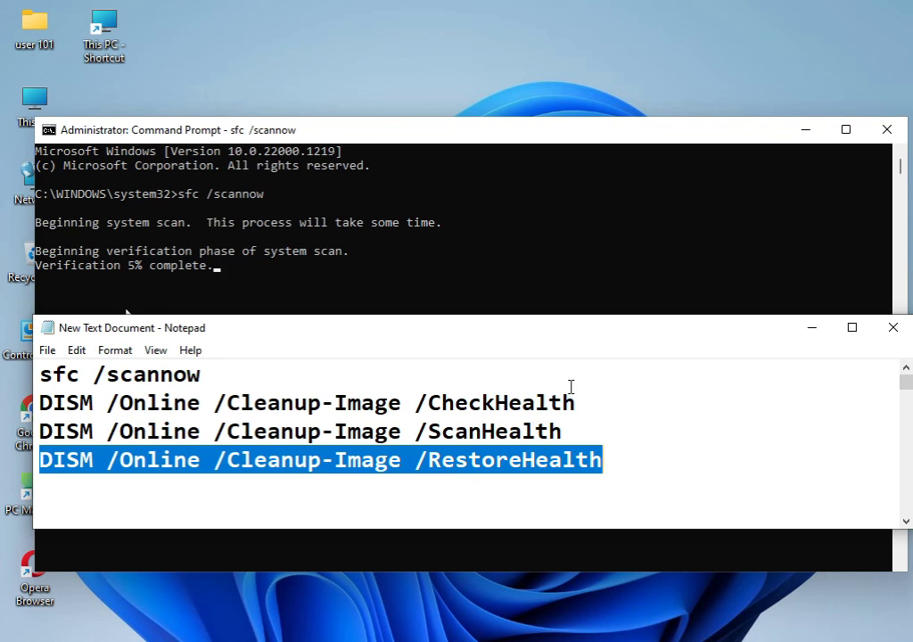
{"action": "mouse_move", "coordinate": [569, 369]}
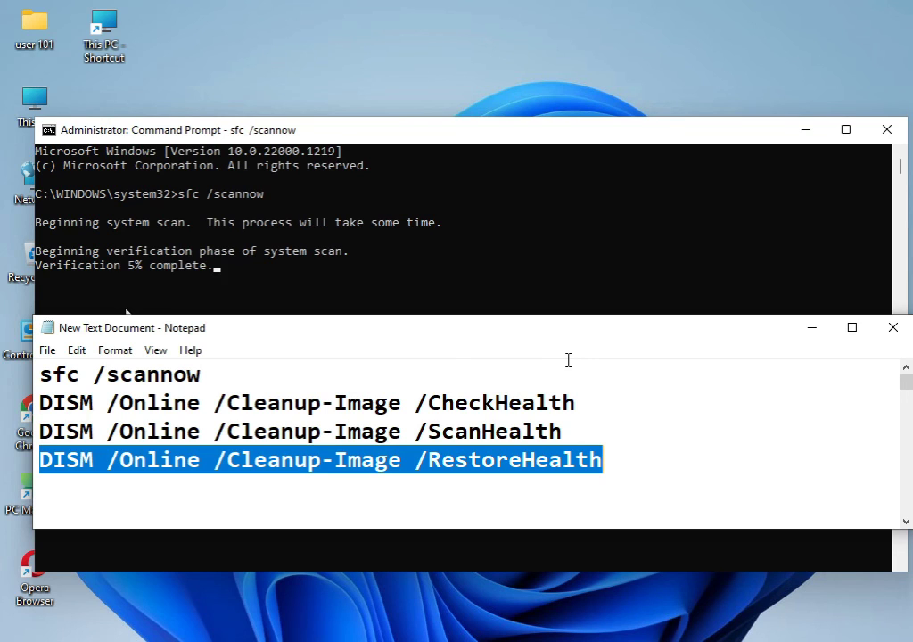